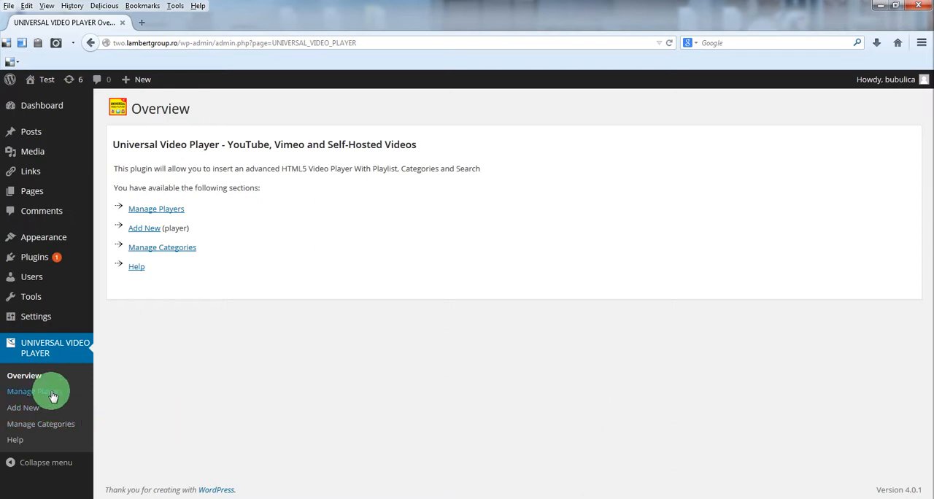
# Open Manage Players from the Universal Video Player sidebar menu
pyautogui.click(35, 390)
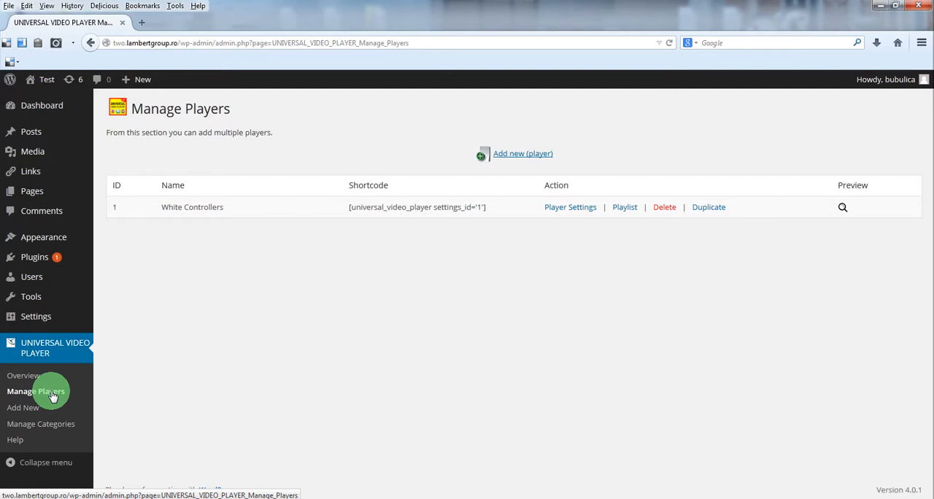
pyautogui.moveTo(76, 394)
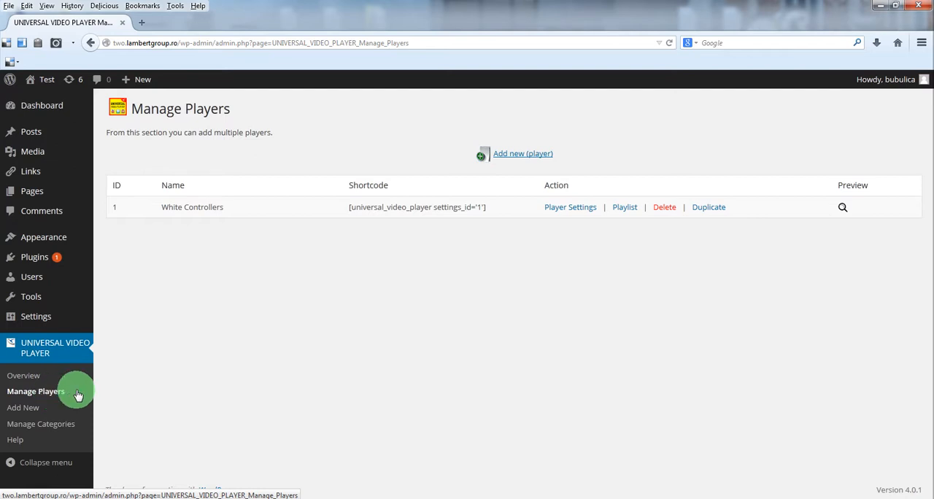
pyautogui.moveTo(235, 210)
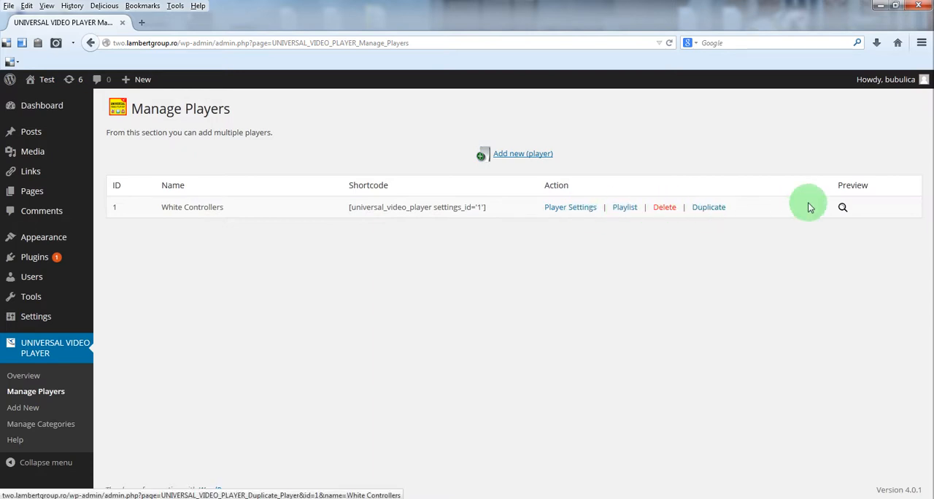
pyautogui.moveTo(851, 226)
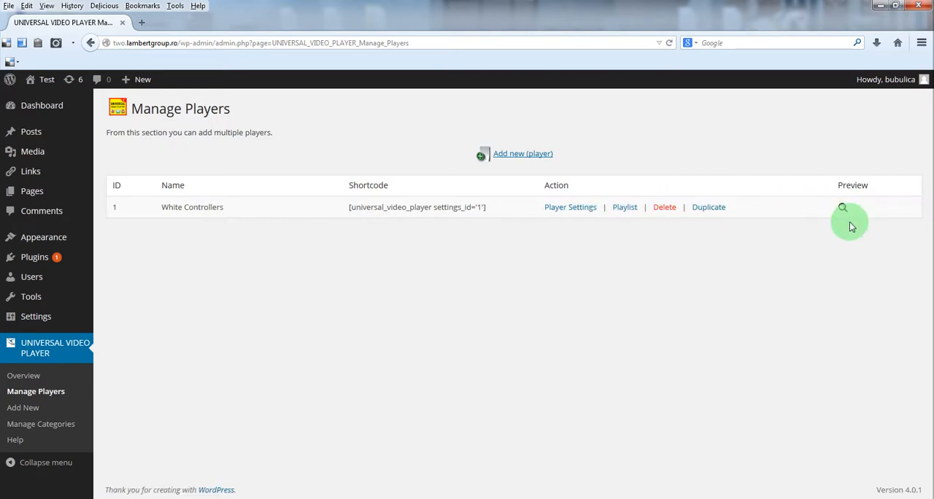
pyautogui.moveTo(739, 278)
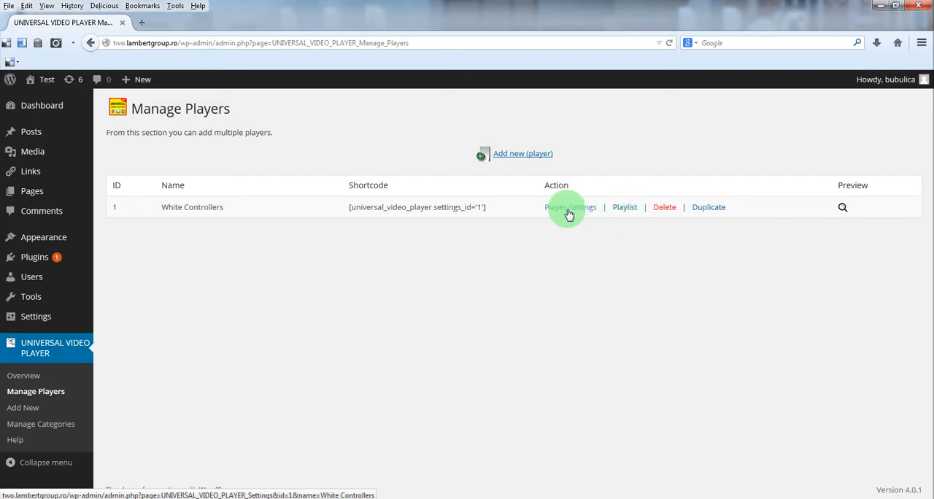
# Open White Controllers' Player Settings and review General Settings down to Google Analytics
pyautogui.click(569, 207)
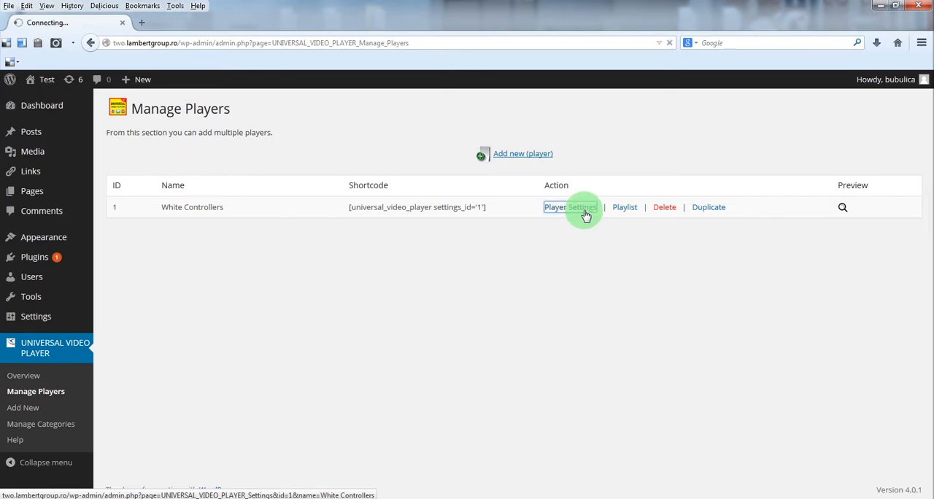
pyautogui.click(570, 206)
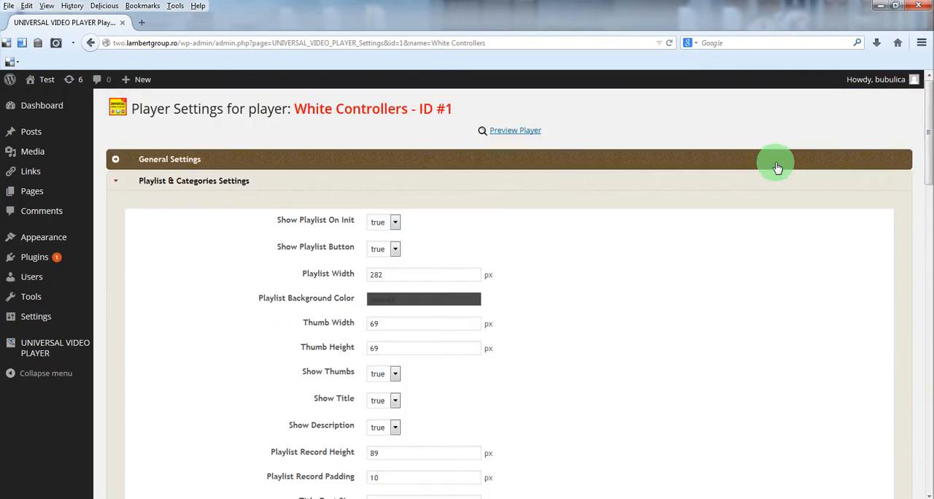
pyautogui.click(169, 159)
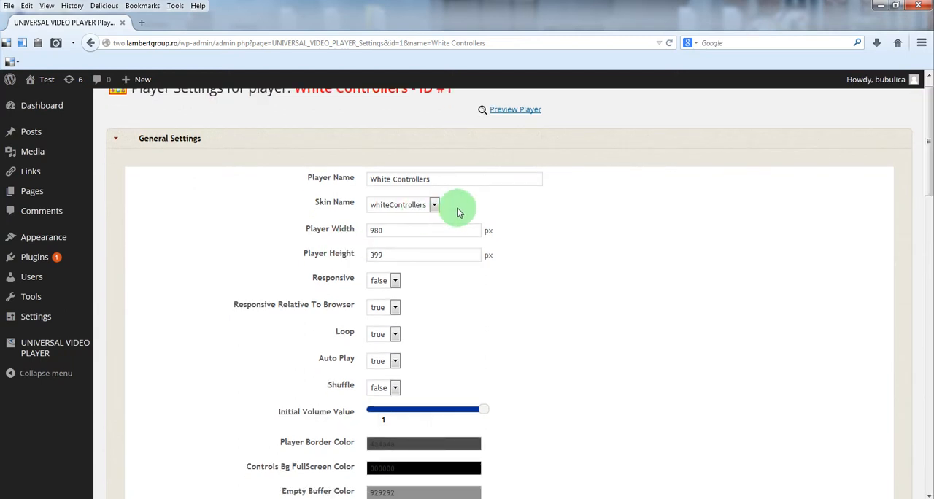
pyautogui.moveTo(400, 241)
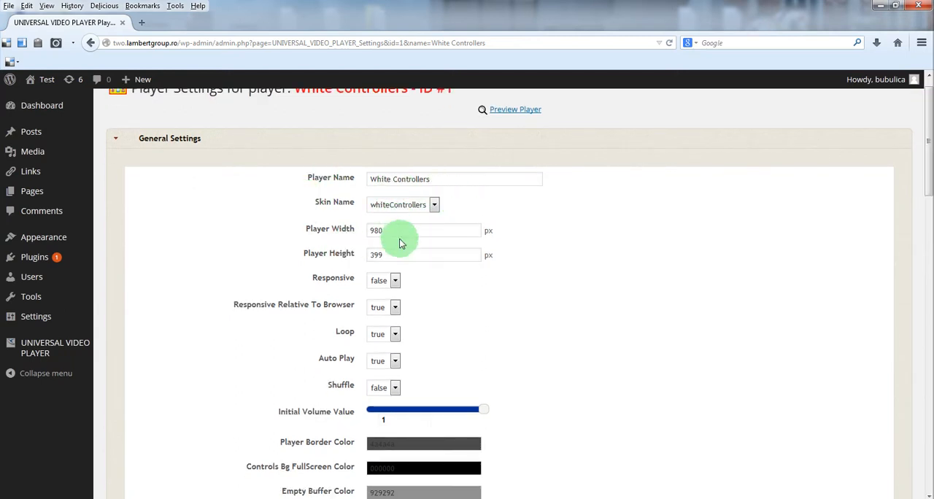
pyautogui.moveTo(572, 377)
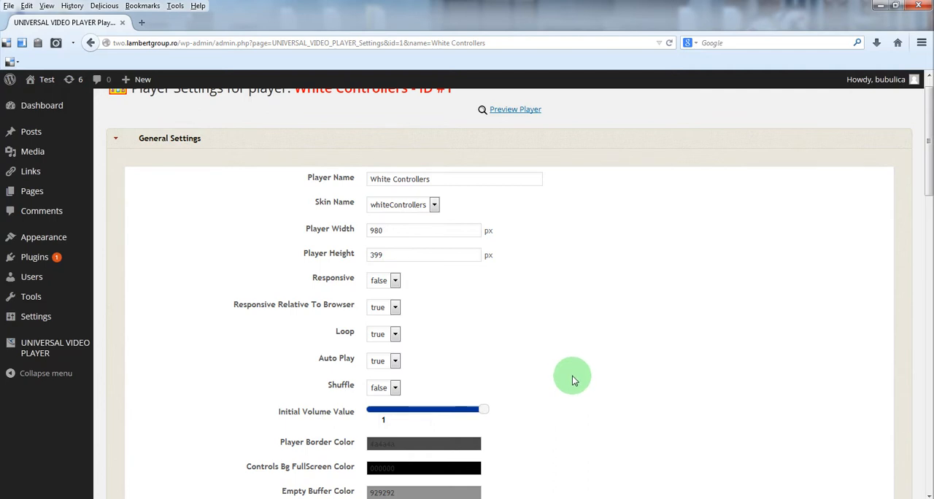
pyautogui.scroll(-3)
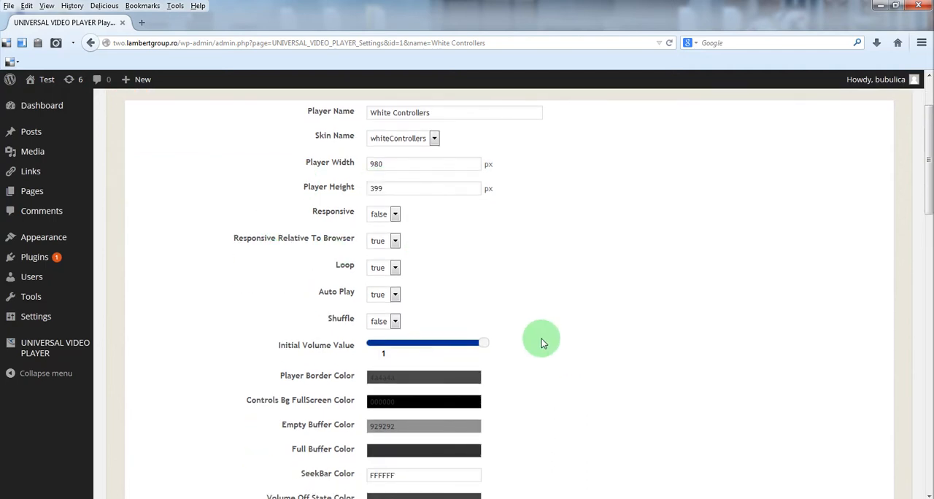
pyautogui.scroll(-3)
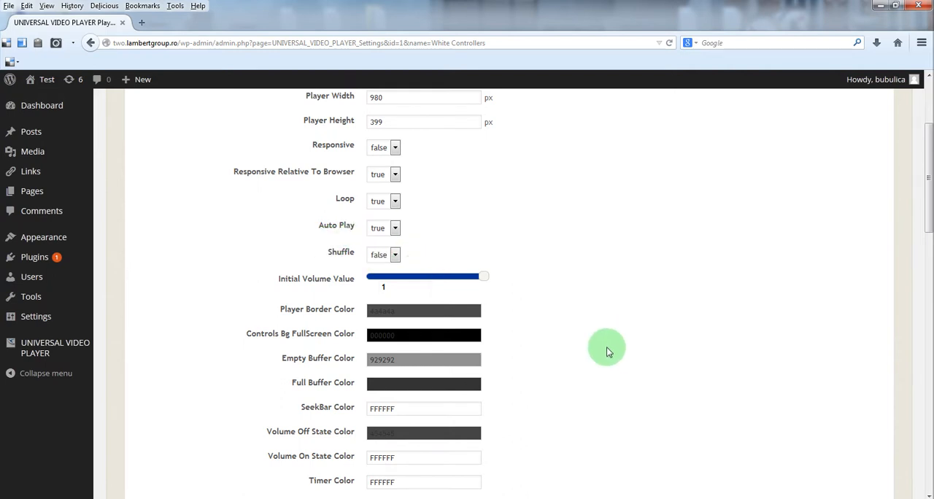
pyautogui.scroll(-3)
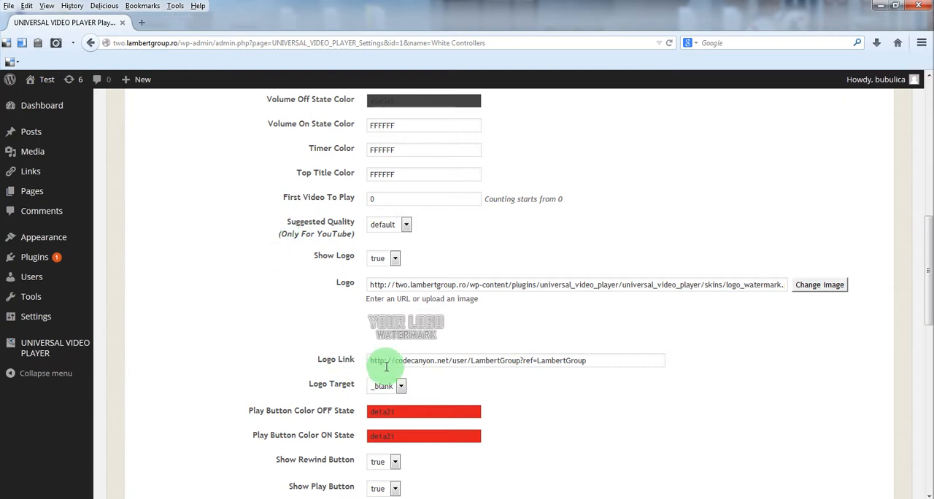
pyautogui.scroll(-3)
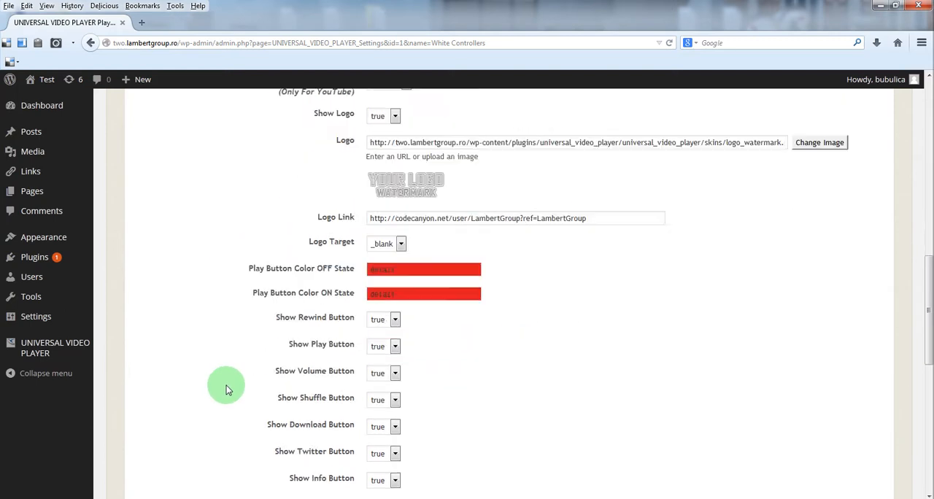
pyautogui.scroll(-3)
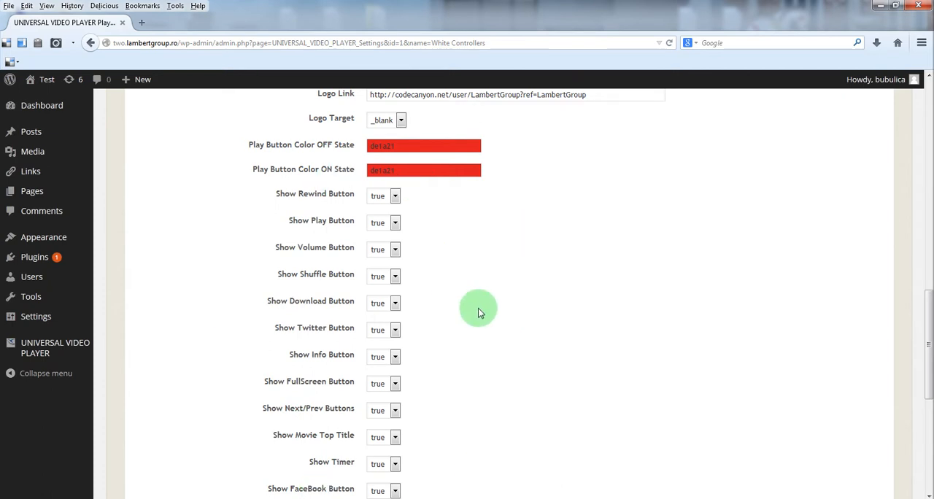
pyautogui.scroll(-3)
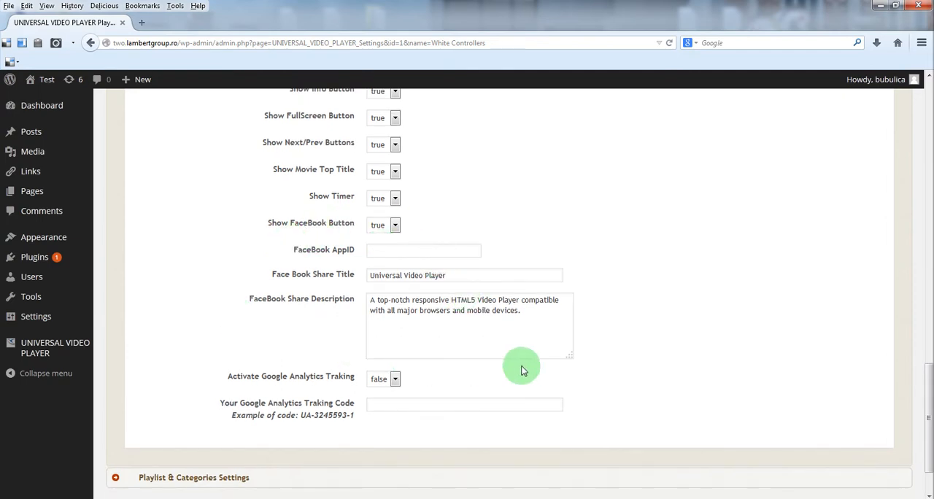
pyautogui.moveTo(194, 388)
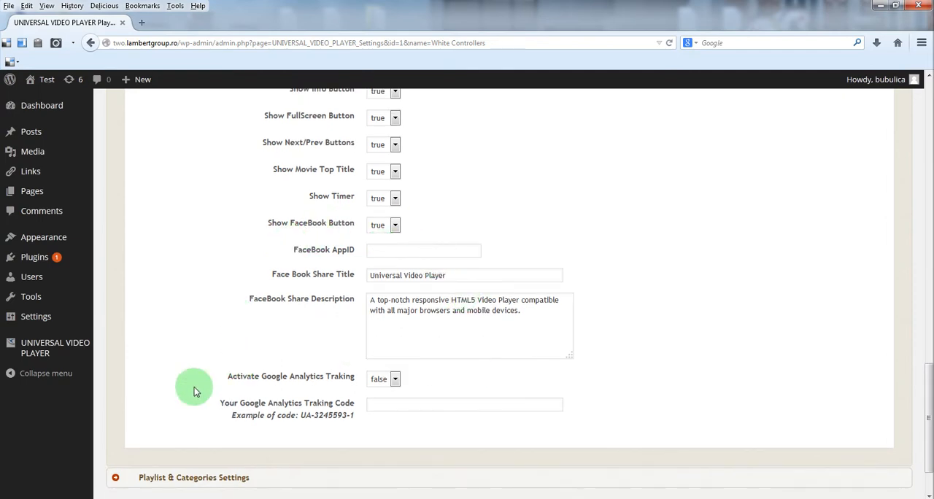
pyautogui.moveTo(225, 364)
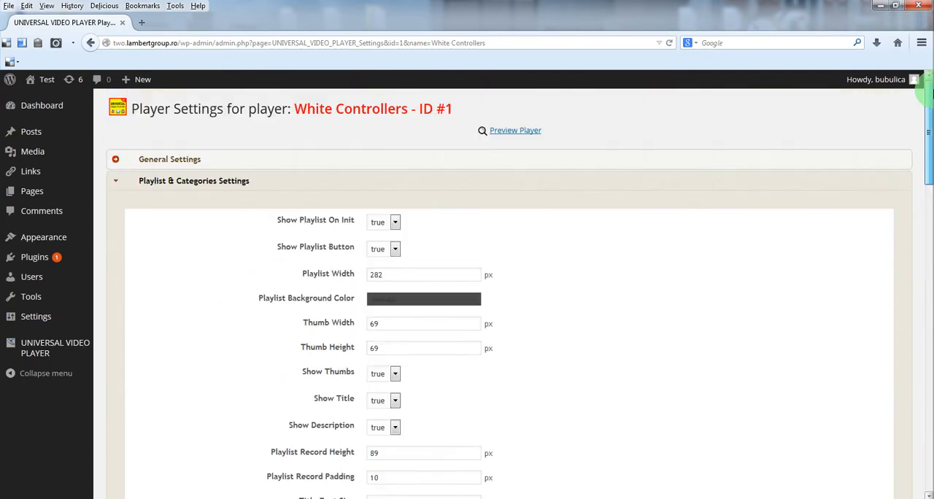
pyautogui.scroll(-3)
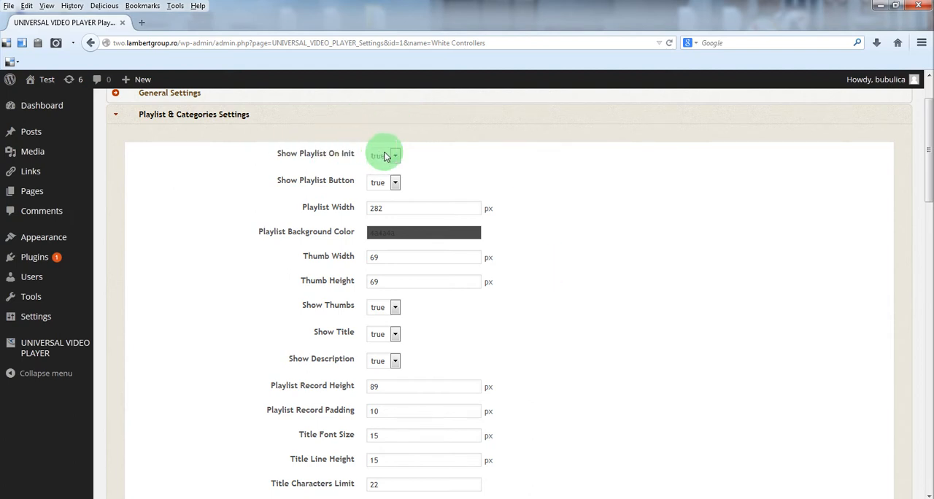
pyautogui.moveTo(410, 182)
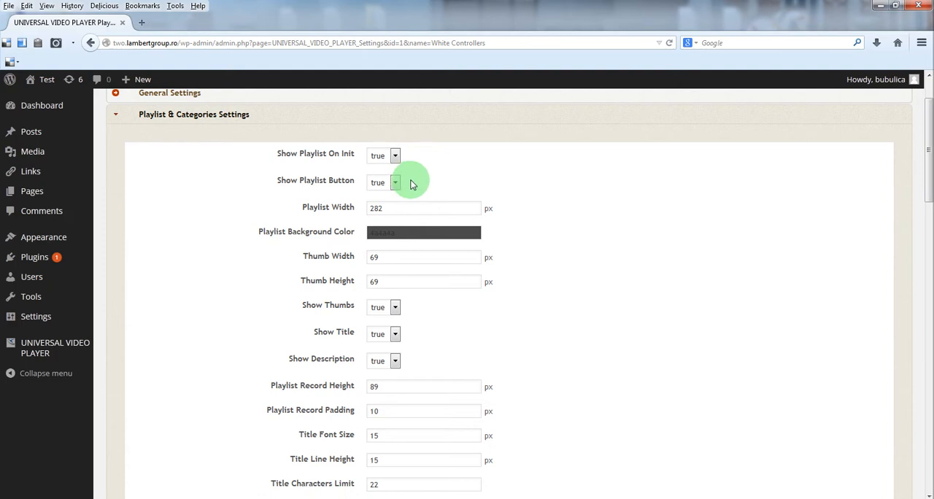
pyautogui.moveTo(409, 153)
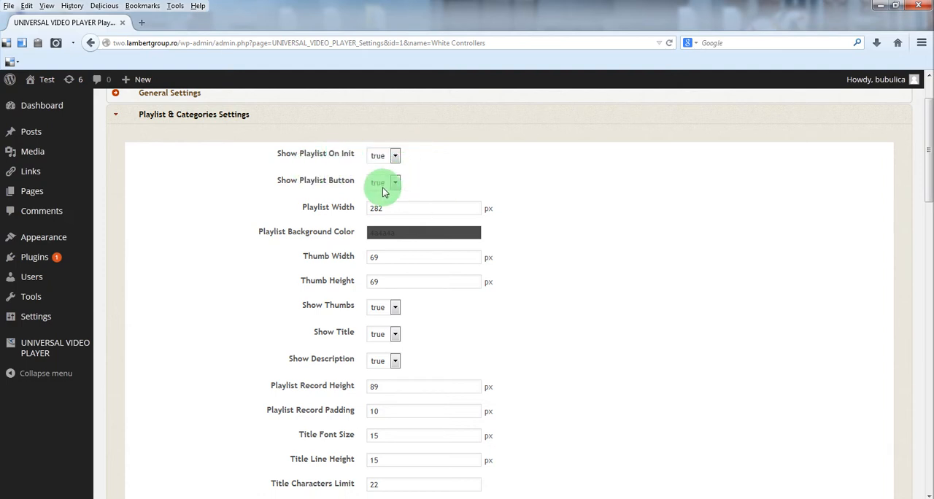
pyautogui.moveTo(433, 212)
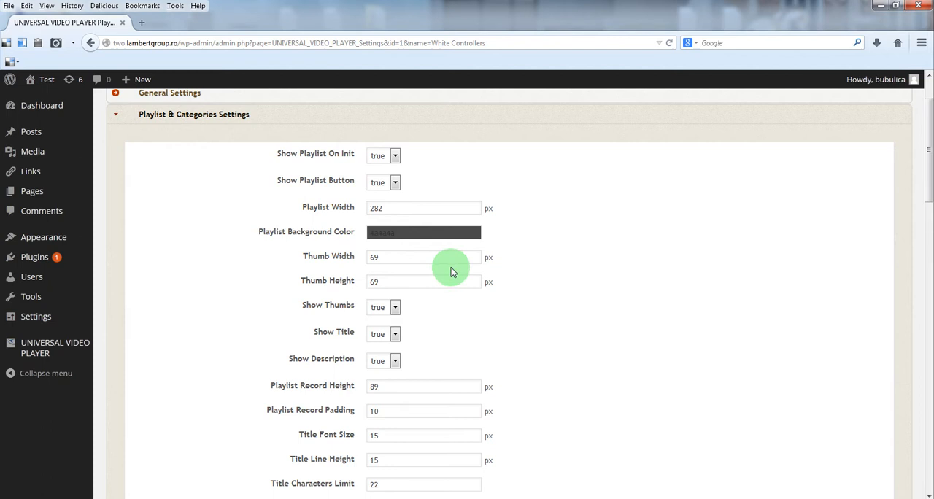
pyautogui.scroll(-3)
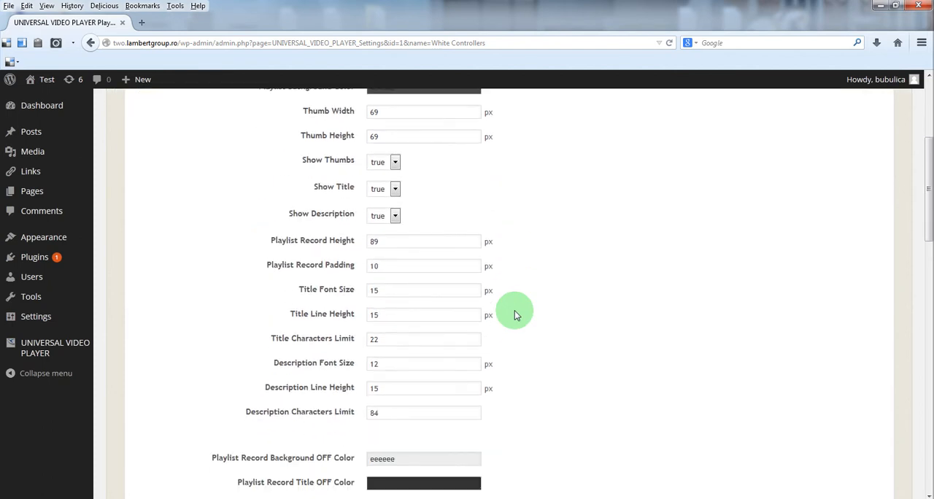
pyautogui.scroll(-3)
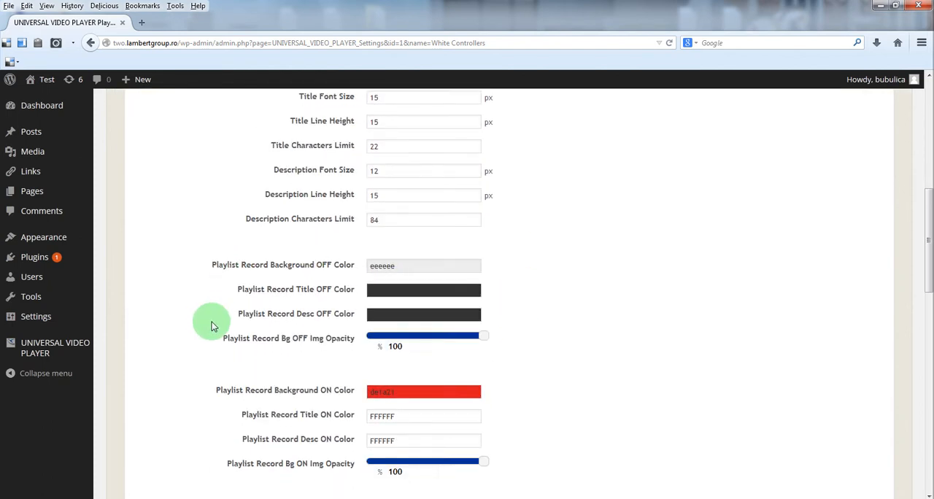
pyautogui.scroll(-3)
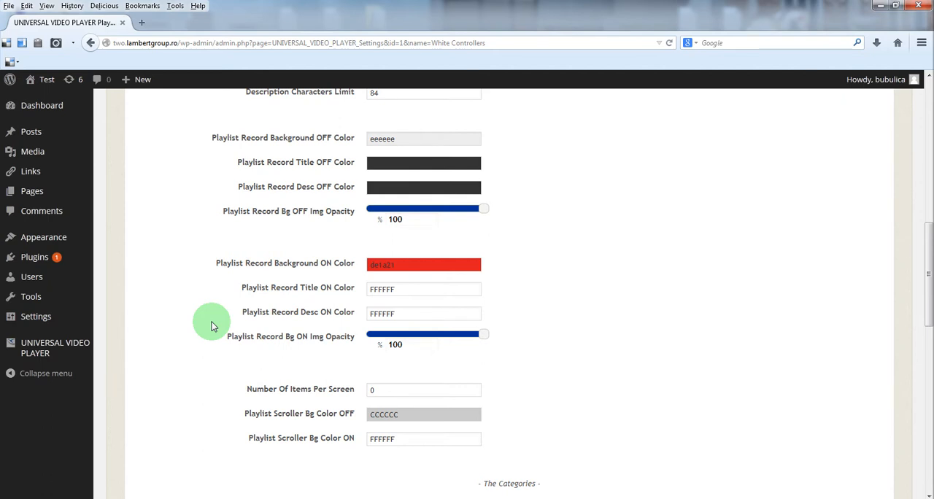
pyautogui.scroll(-3)
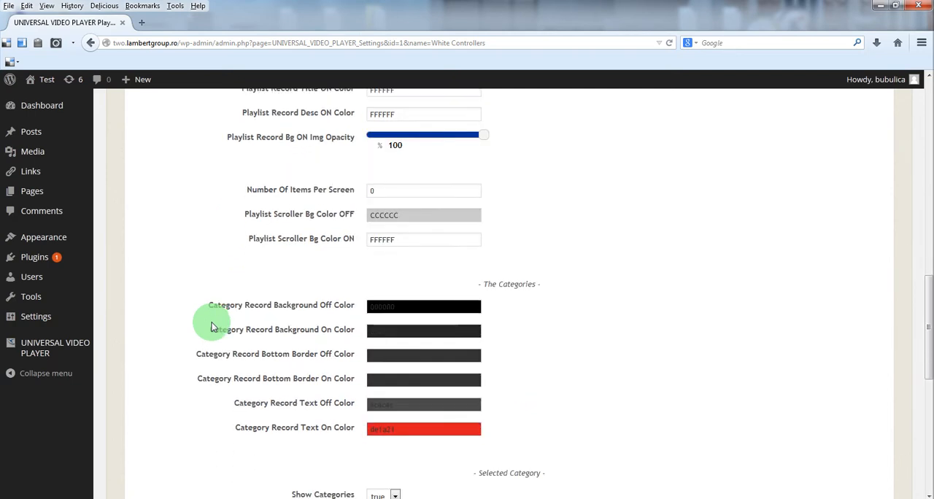
pyautogui.scroll(-3)
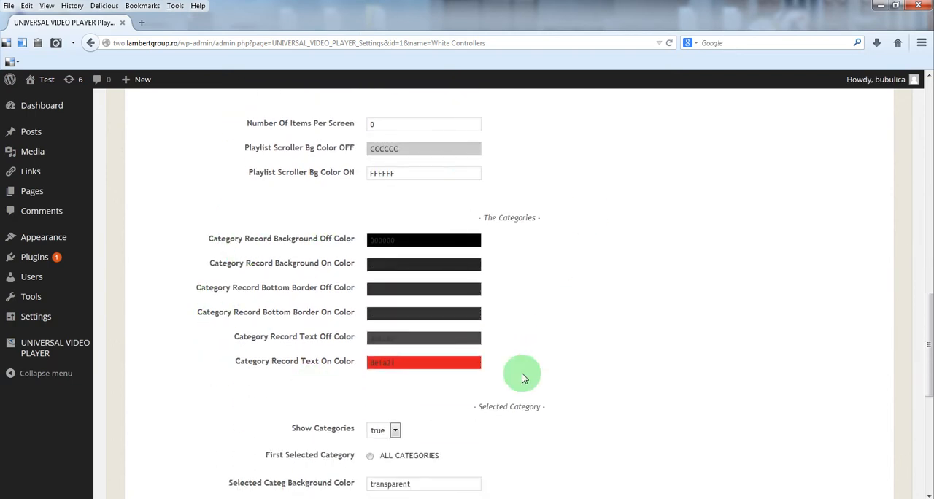
pyautogui.scroll(-3)
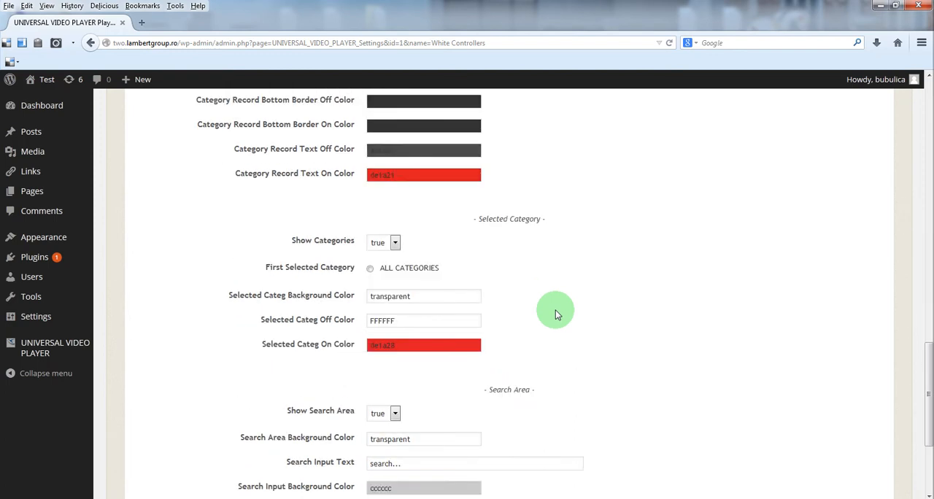
pyautogui.scroll(-3)
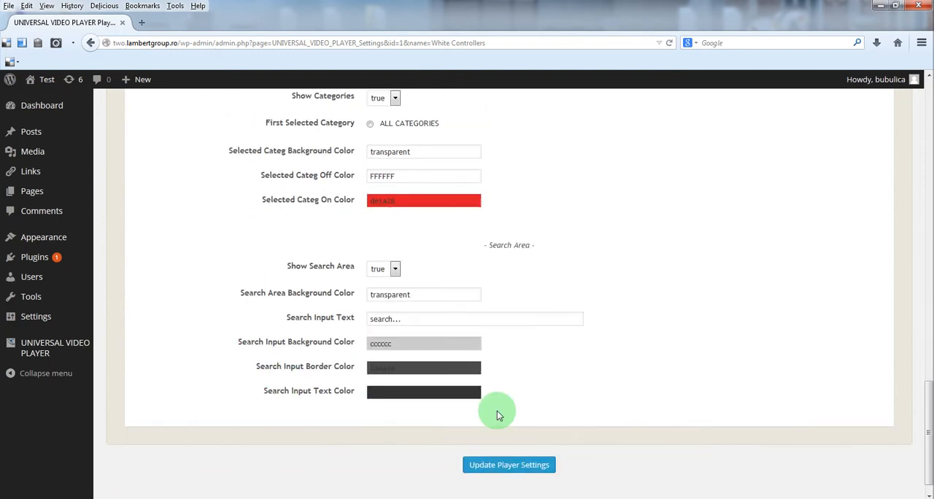
pyautogui.moveTo(529, 369)
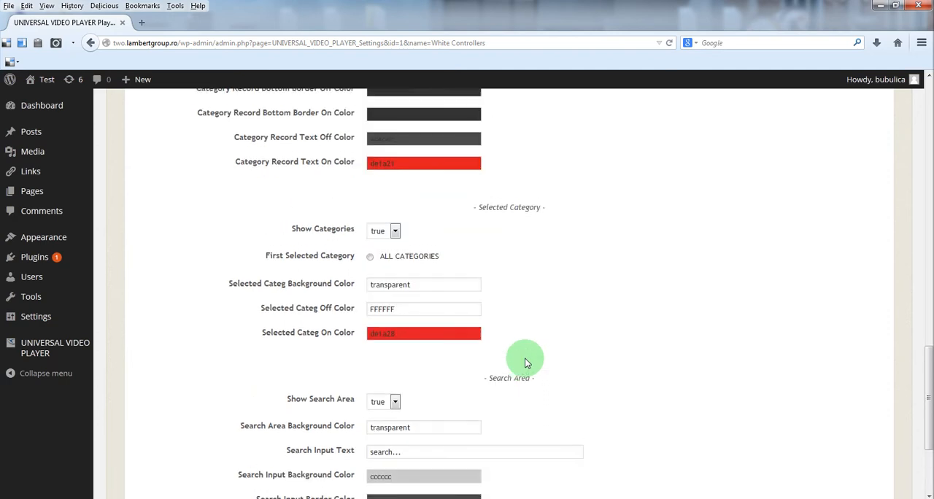
pyautogui.scroll(3)
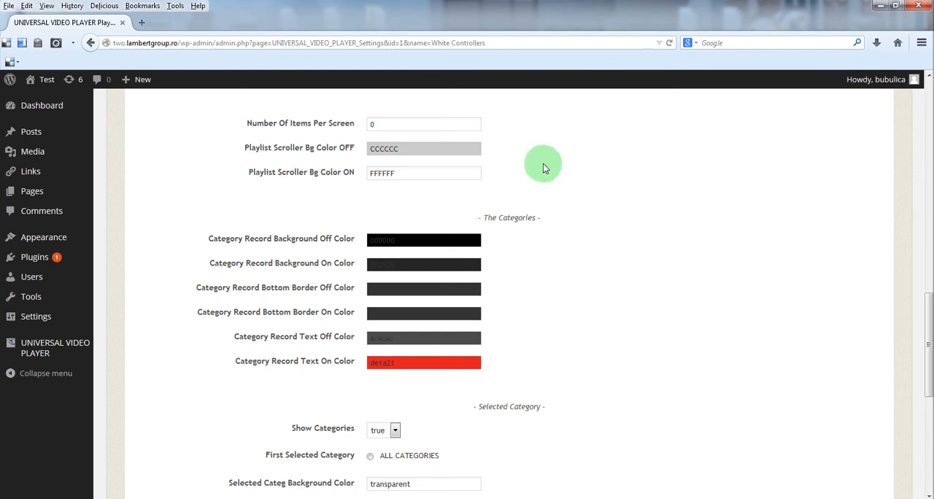
# Set Category Record Background Off Color to cyan 14d5e3 and update the player settings
pyautogui.click(423, 239)
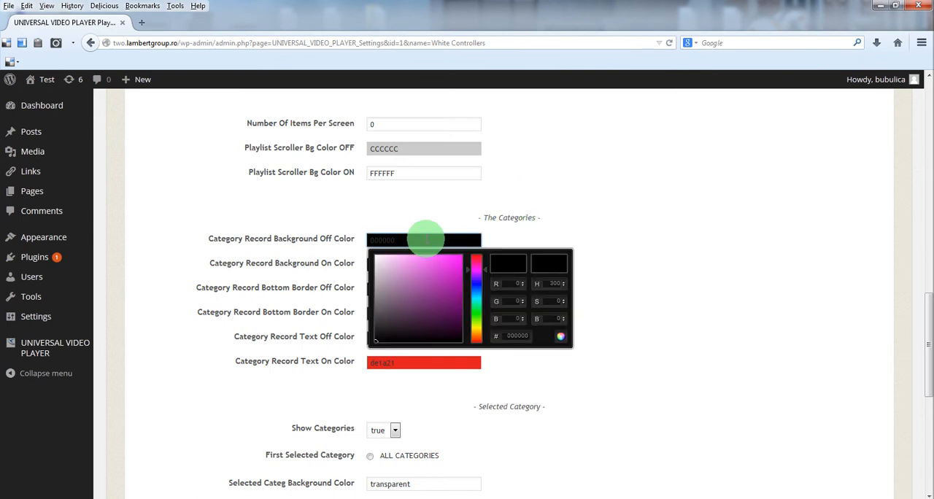
pyautogui.click(450, 267)
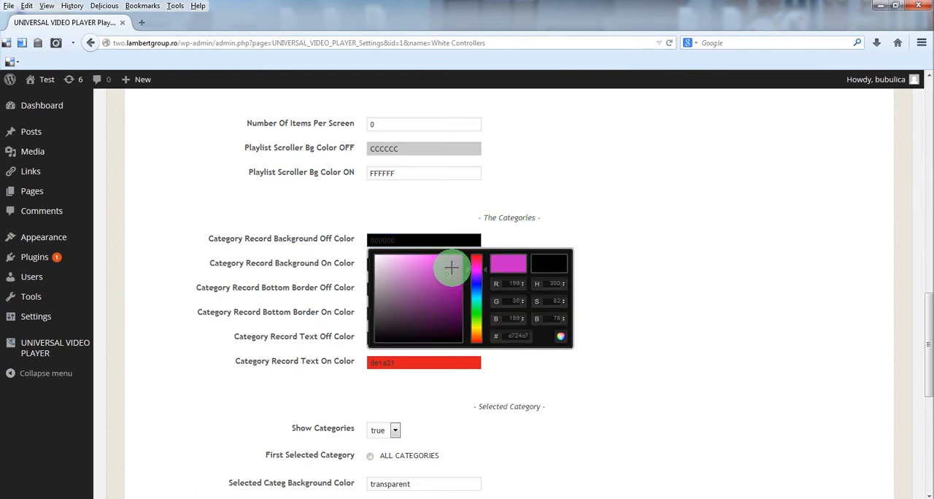
pyautogui.moveTo(477, 269); pyautogui.dragTo(477, 298)
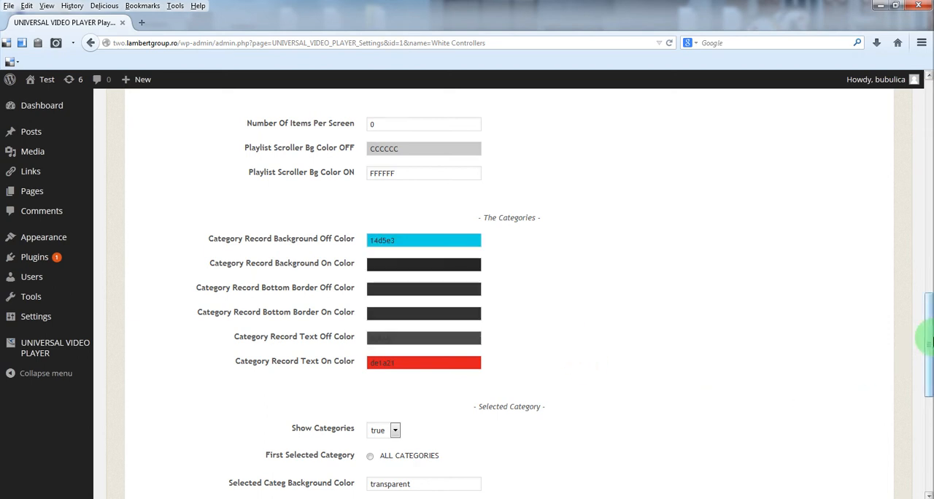
pyautogui.scroll(-3)
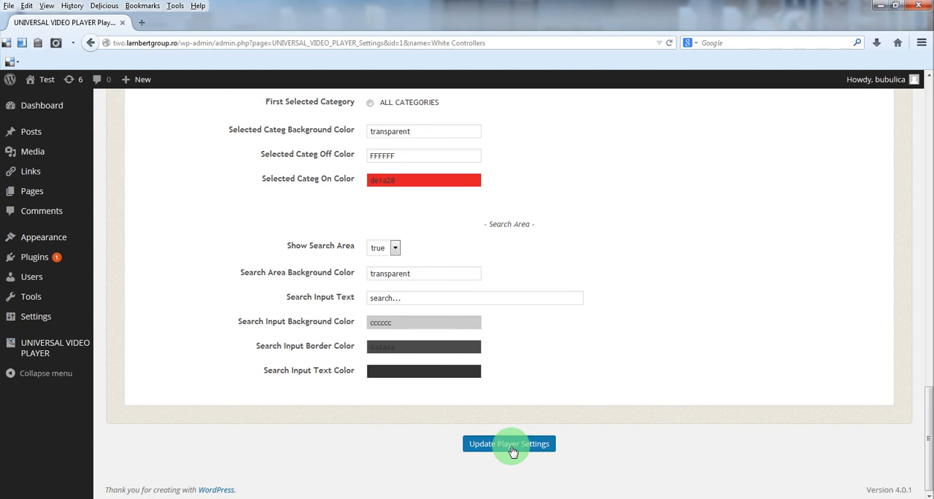
pyautogui.click(508, 444)
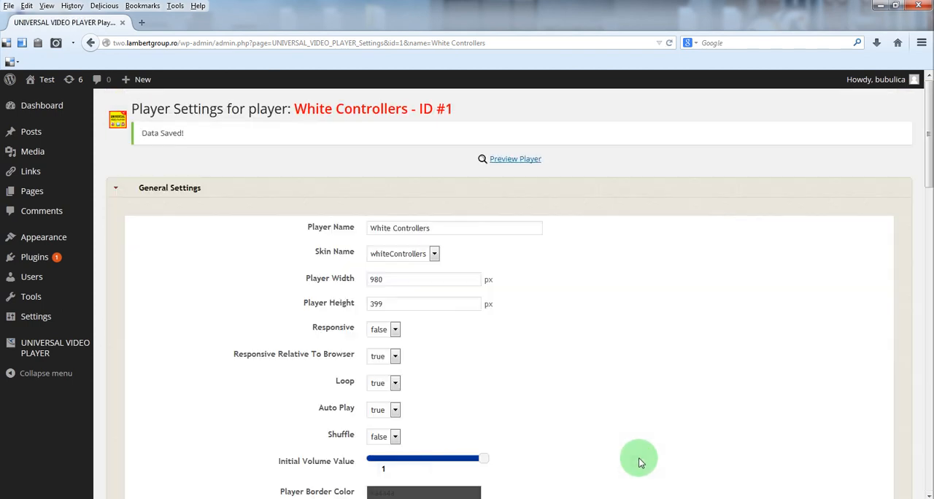